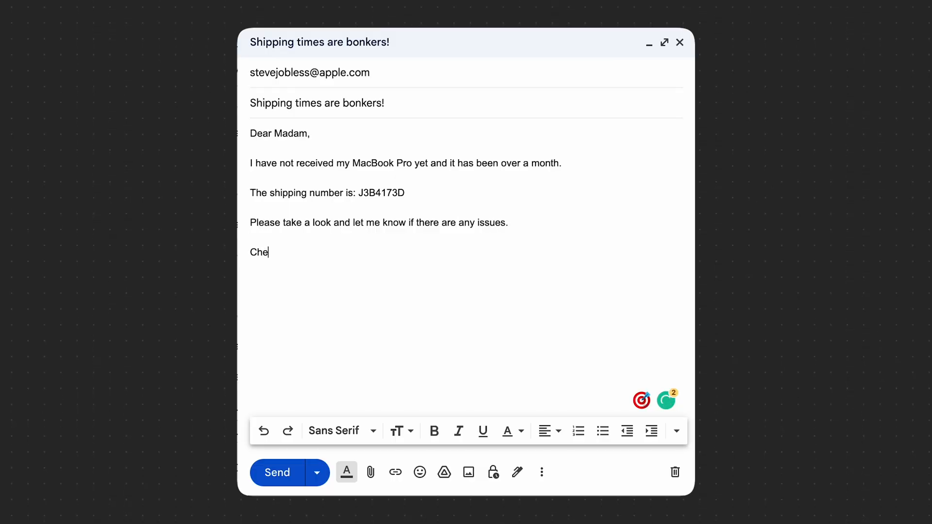
{"action": "type", "text": "ers,"}
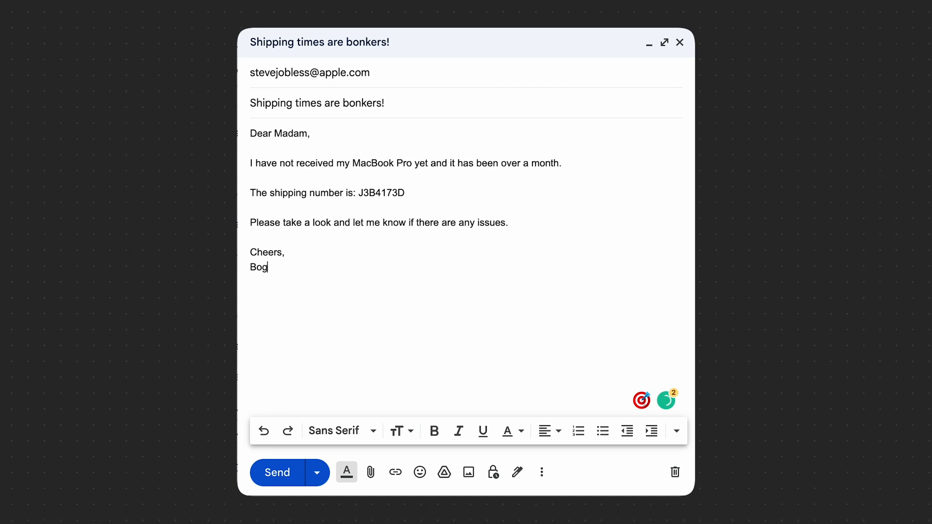